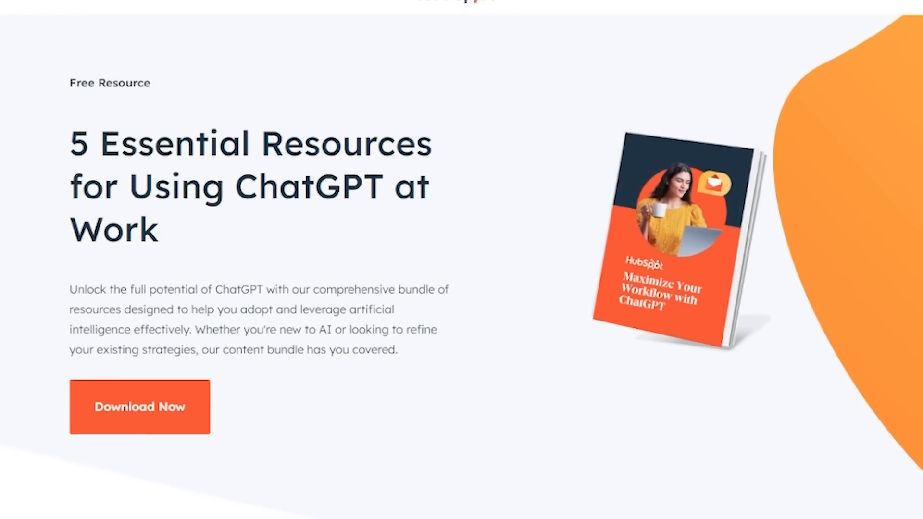
Step: Scroll the ChatGPT at Work bundle page past Download Now to the What's Inside list
{"action": "scroll", "scroll_direction": "down", "scroll_amount": 3}
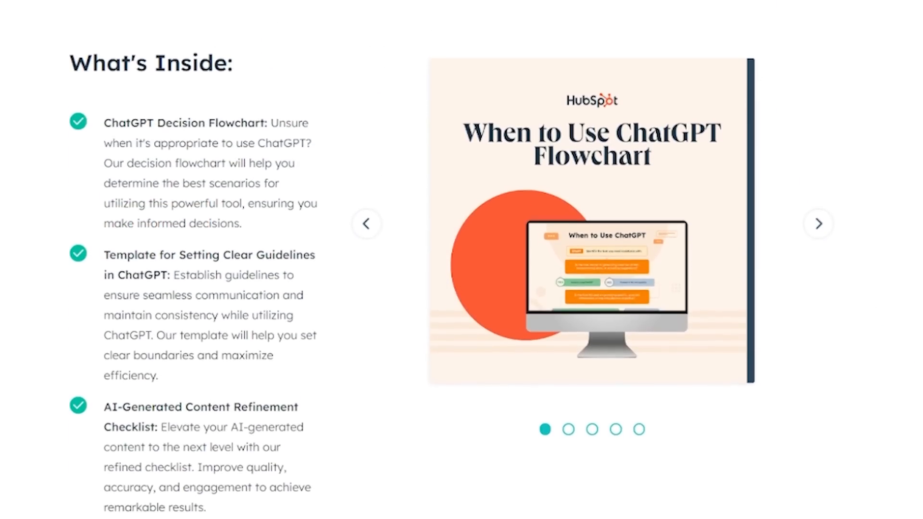
{"action": "scroll", "scroll_direction": "down", "scroll_amount": 3}
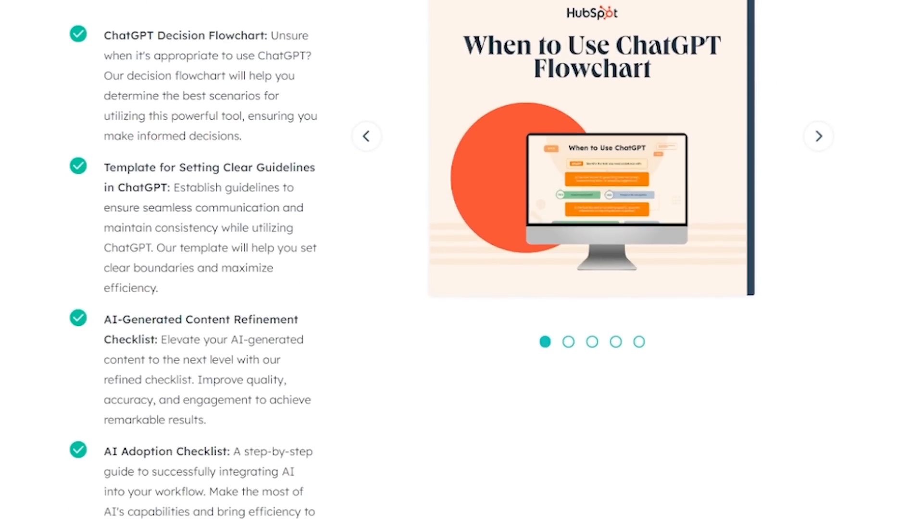
{"action": "scroll", "scroll_direction": "down", "scroll_amount": 3}
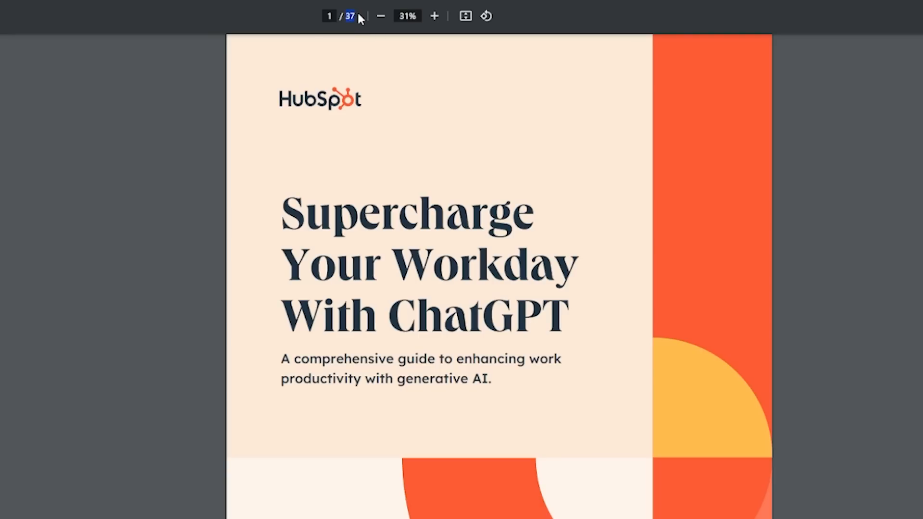
Step: Scroll the guide PDF down through the When to Use ChatGPT flowchart questions
{"action": "scroll", "scroll_direction": "down", "scroll_amount": 3}
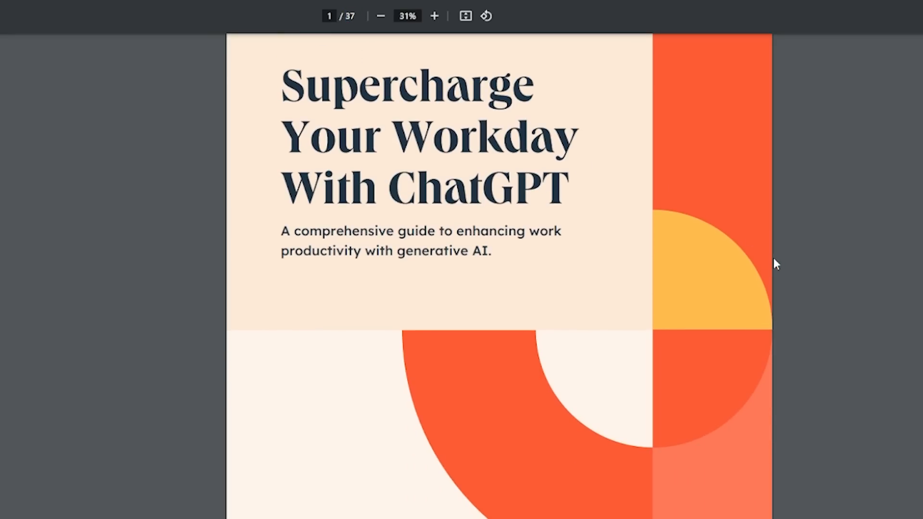
{"action": "scroll", "scroll_direction": "down", "scroll_amount": 3}
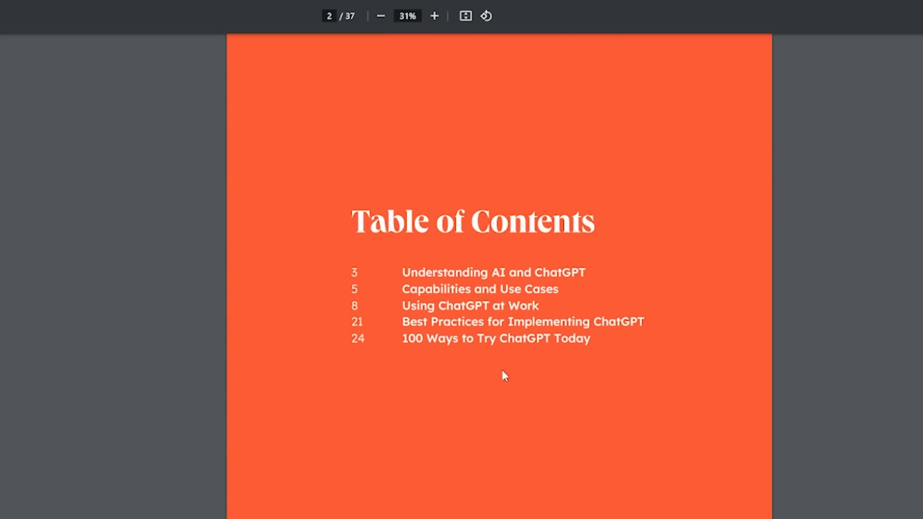
{"action": "scroll", "scroll_direction": "down", "scroll_amount": 3}
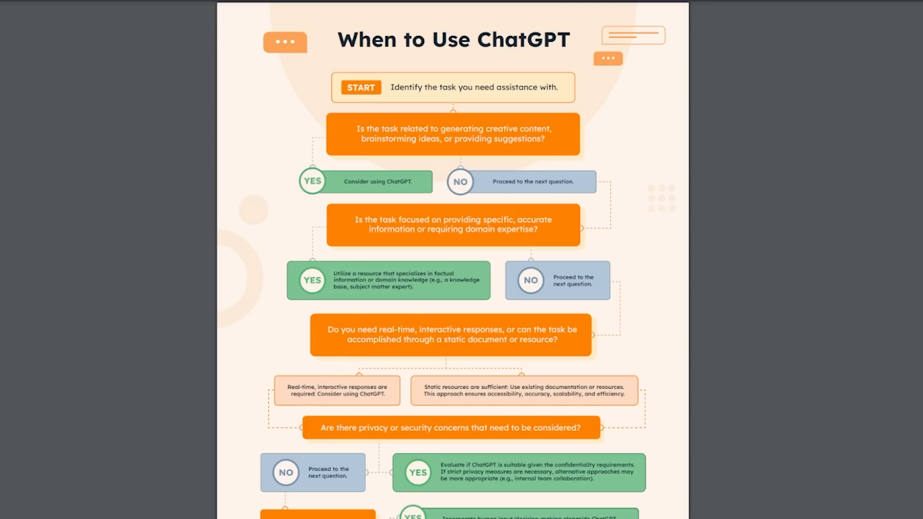
{"action": "scroll", "scroll_direction": "down", "scroll_amount": 3}
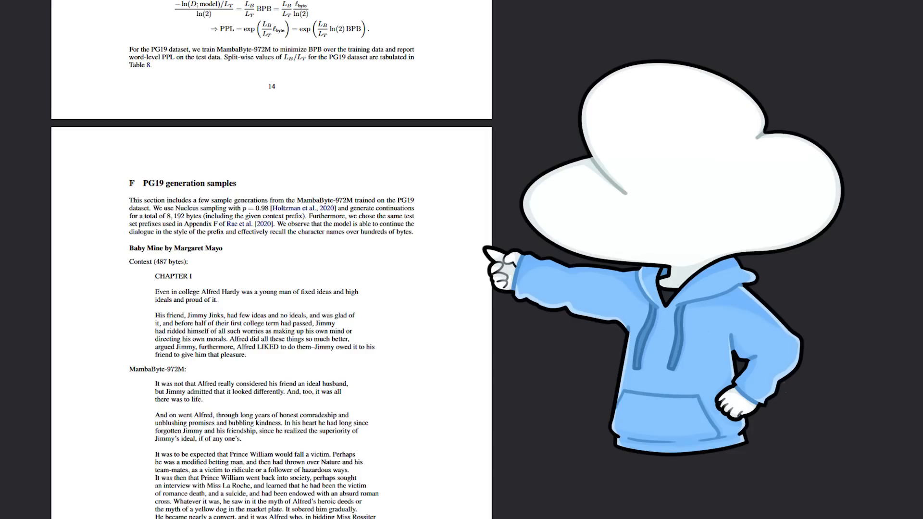
Step: Scroll further to the MambaByte-972M continuation of Margaret Mayo's Baby Mine
{"action": "scroll", "scroll_direction": "down", "scroll_amount": 3}
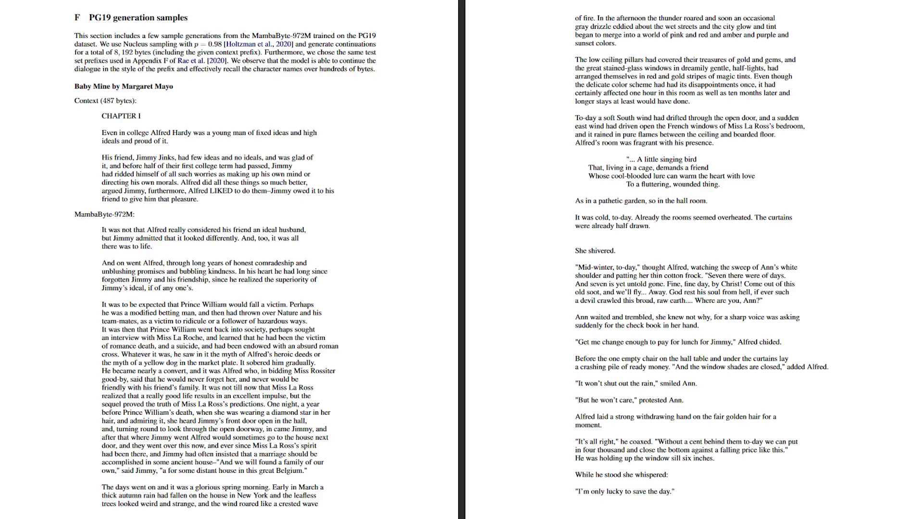
{"action": "scroll", "scroll_direction": "down", "scroll_amount": 3}
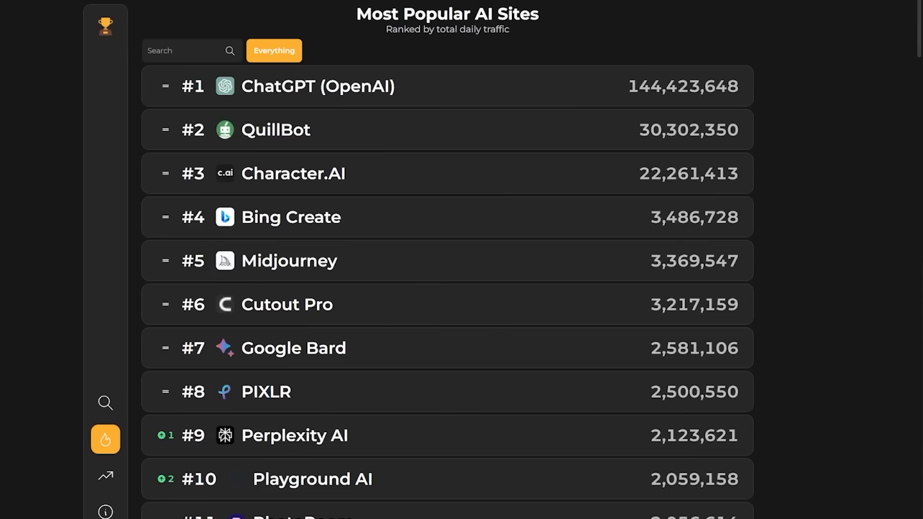
Step: Open the #4 Bing Create entry to see its seven-day visits chart
{"action": "left_click", "coordinate": [291, 217]}
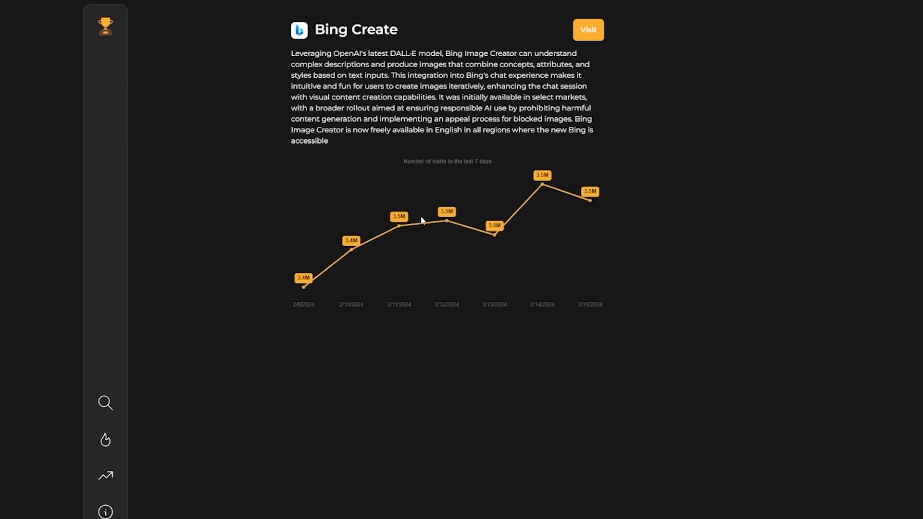